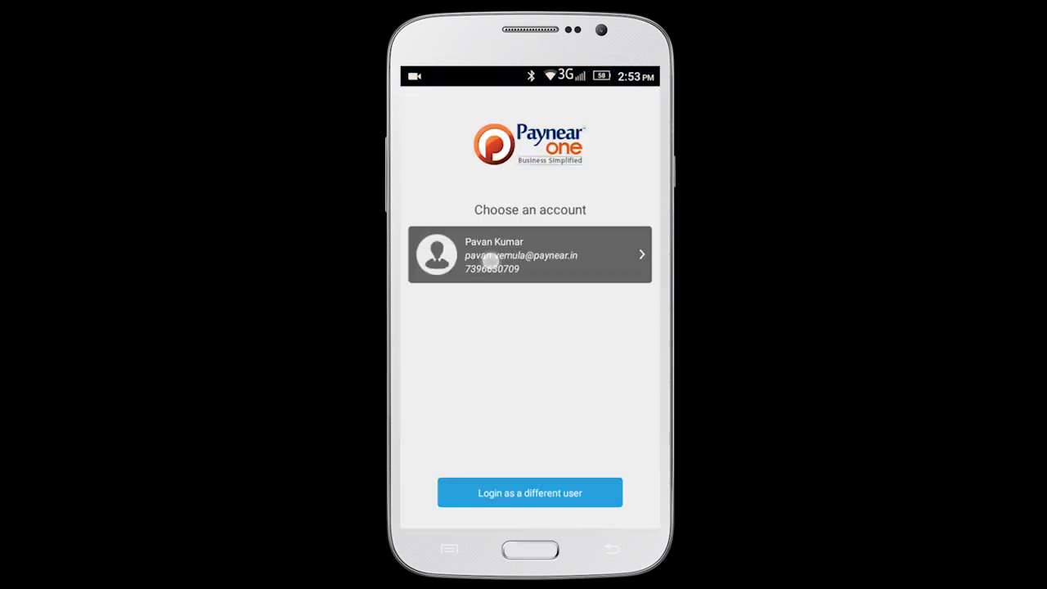
# Sign in with the saved merchant account and open the navigation drawer from Home.
pyautogui.click(529, 254)
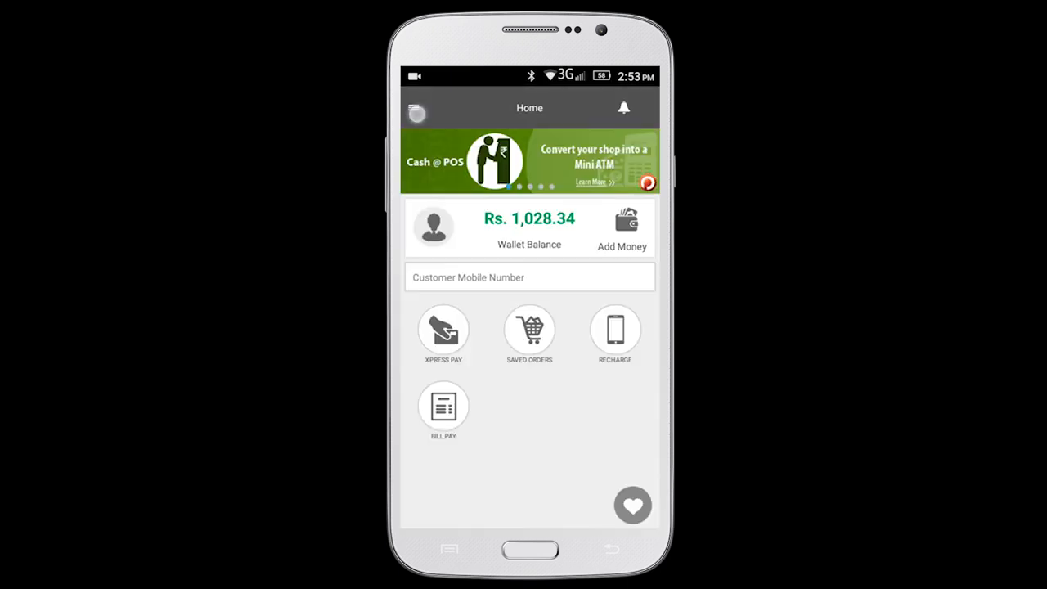
pyautogui.click(416, 107)
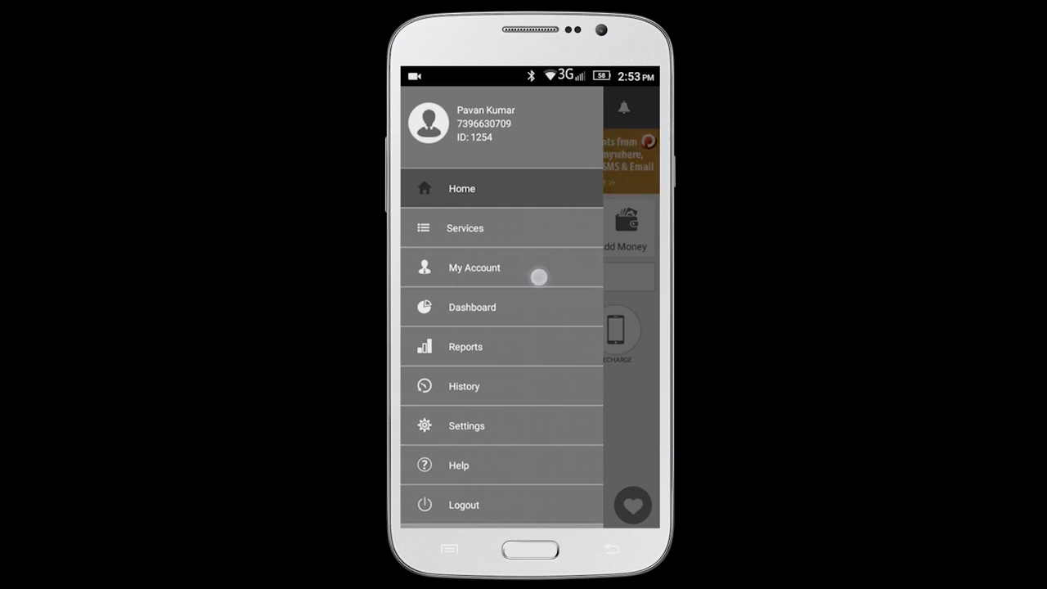
# Review the business Profile info cards under My Account, then return to the My Account list.
pyautogui.click(475, 267)
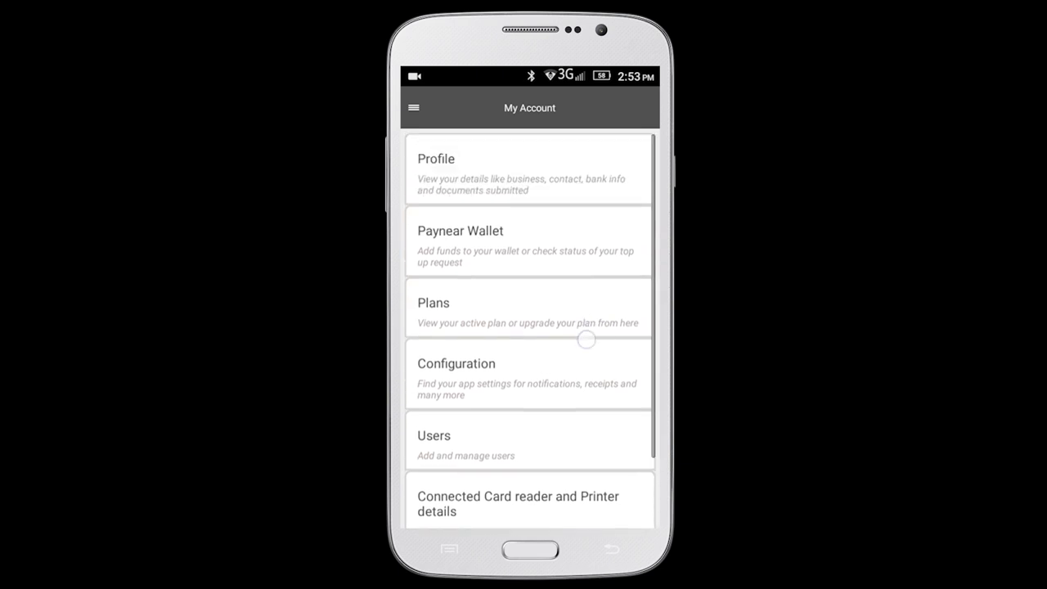
pyautogui.click(529, 167)
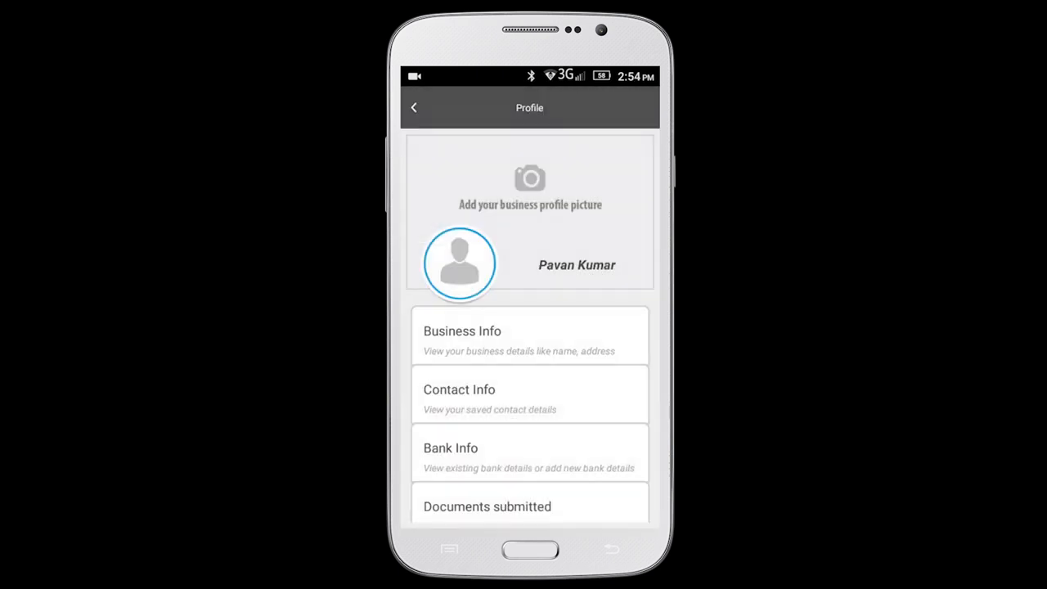
pyautogui.scroll(-3)
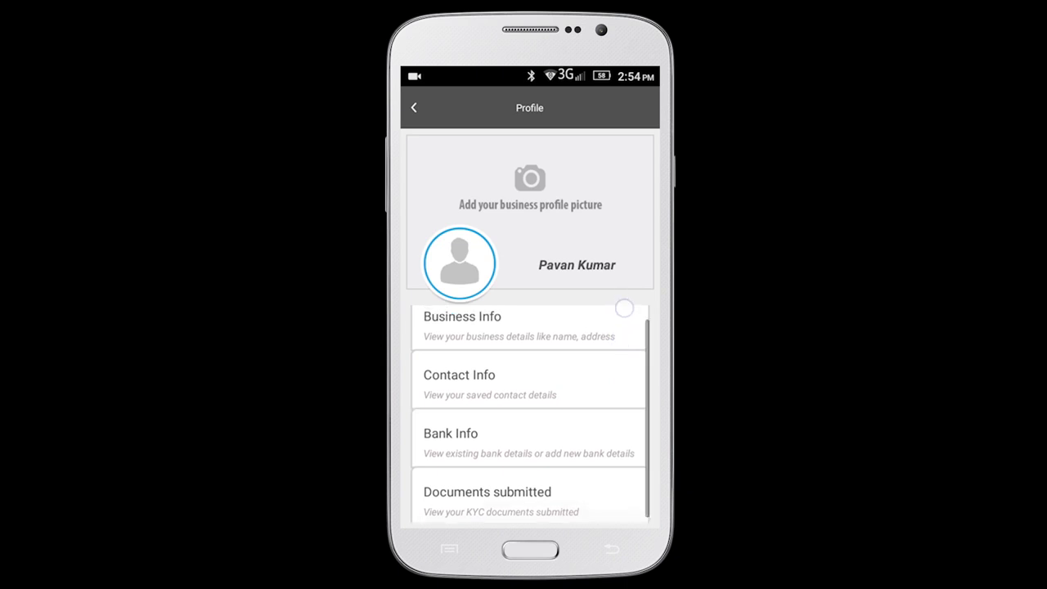
pyautogui.scroll(3)
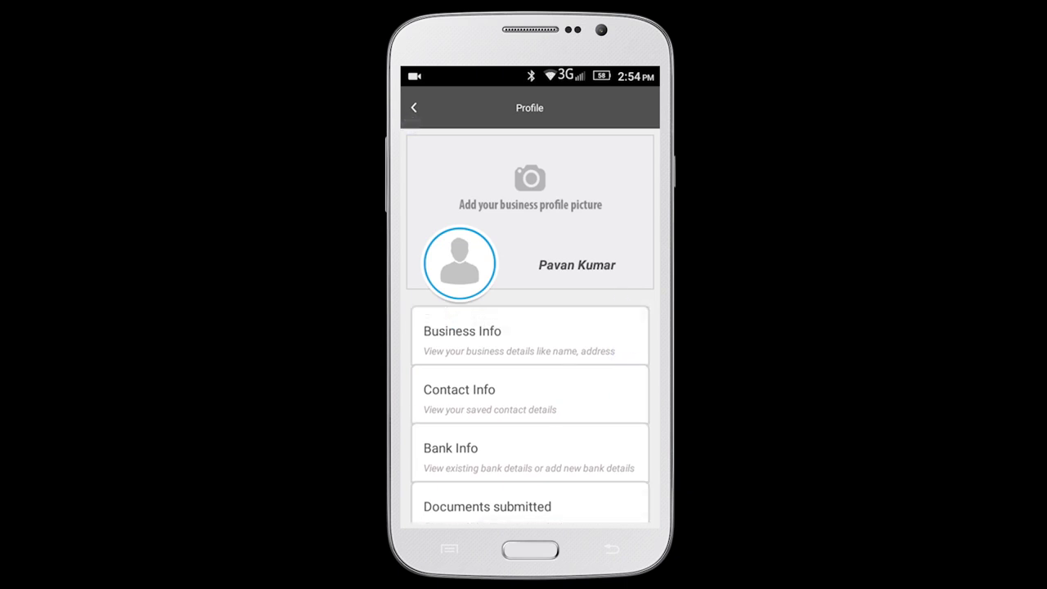
pyautogui.click(414, 107)
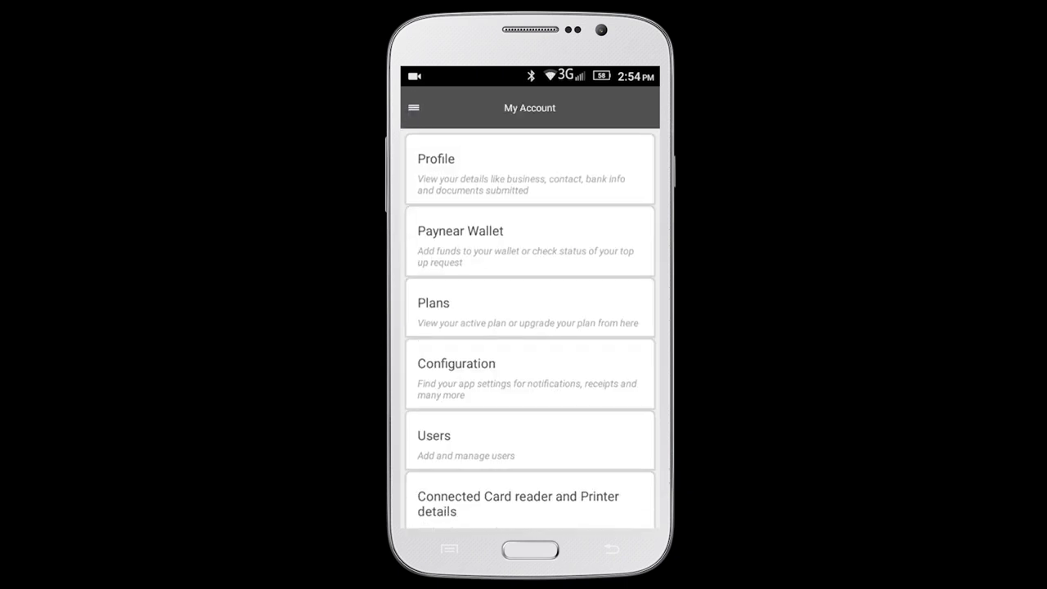
pyautogui.click(529, 239)
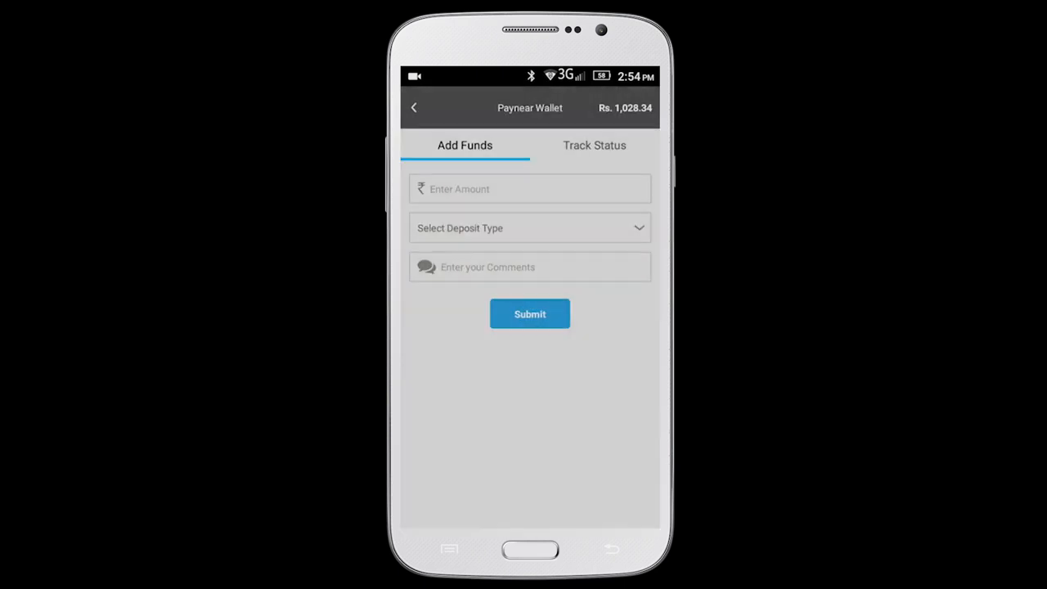
pyautogui.click(595, 145)
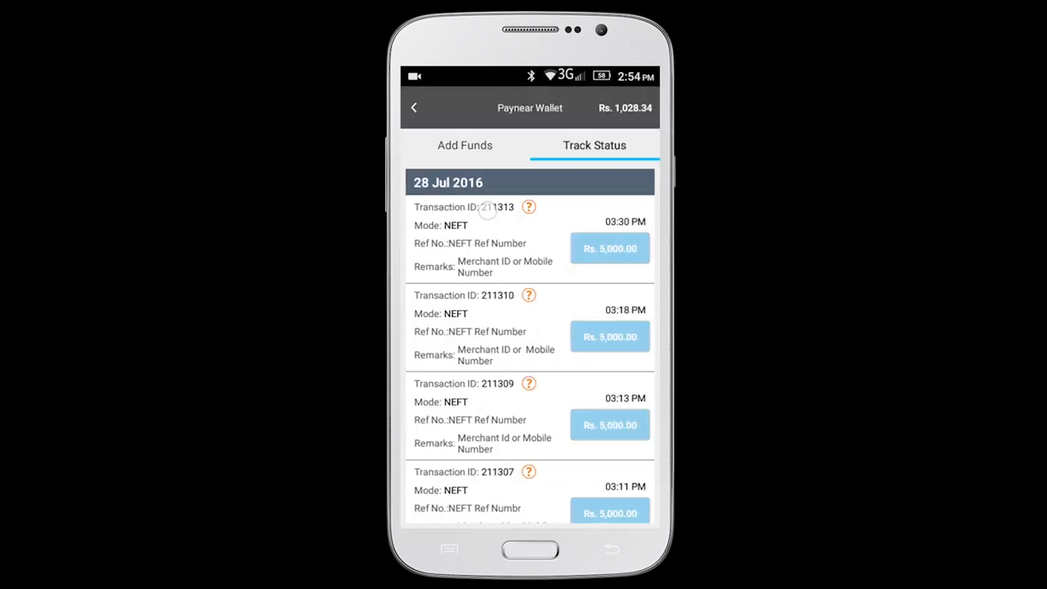
pyautogui.click(465, 145)
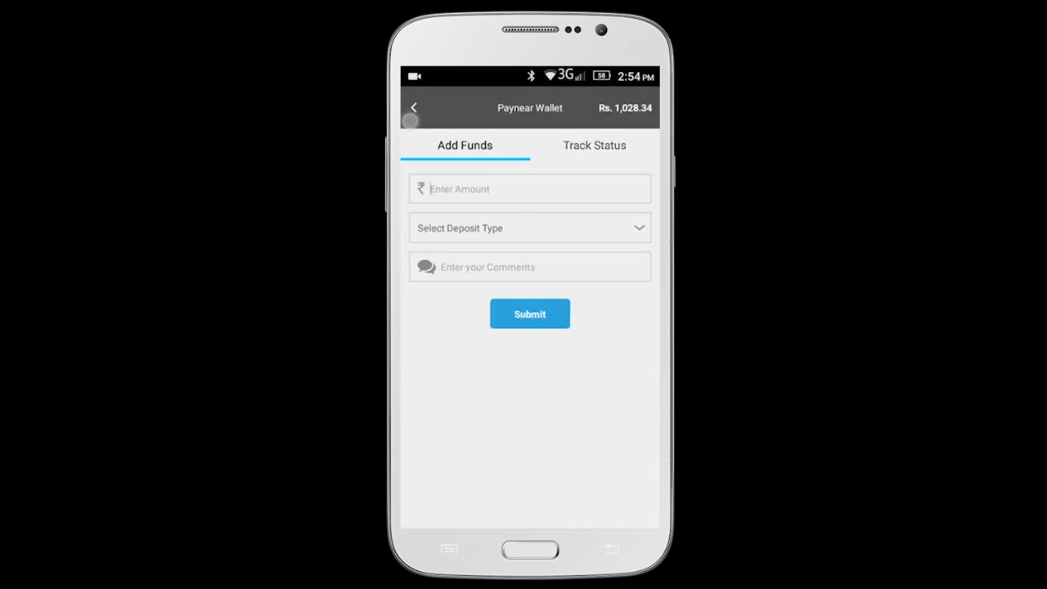
pyautogui.click(413, 107)
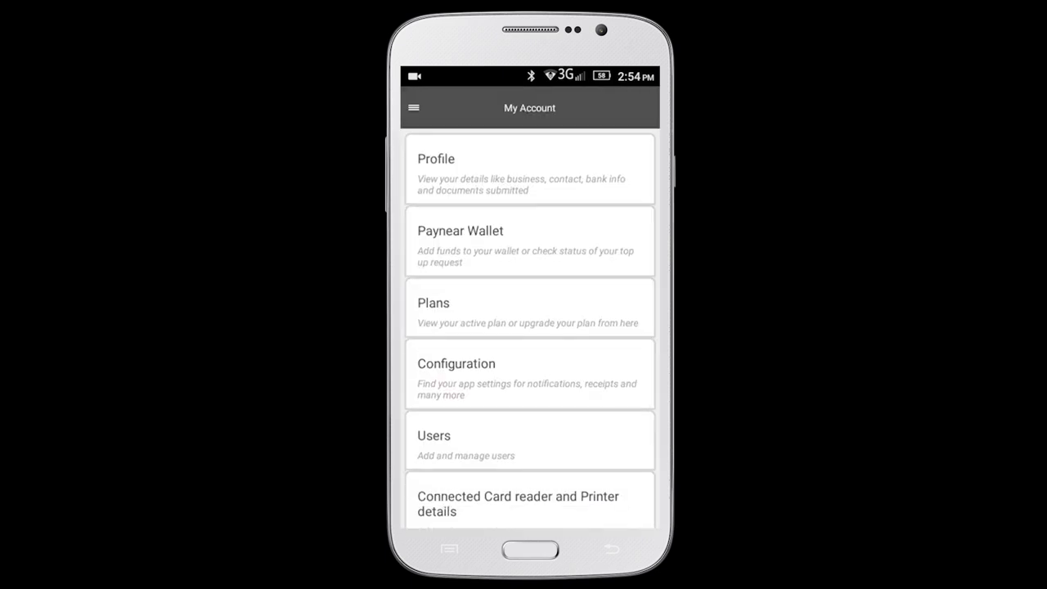
# Review the Paynear One Basic plan features and upgrade options like 8000 OTC.
pyautogui.click(529, 306)
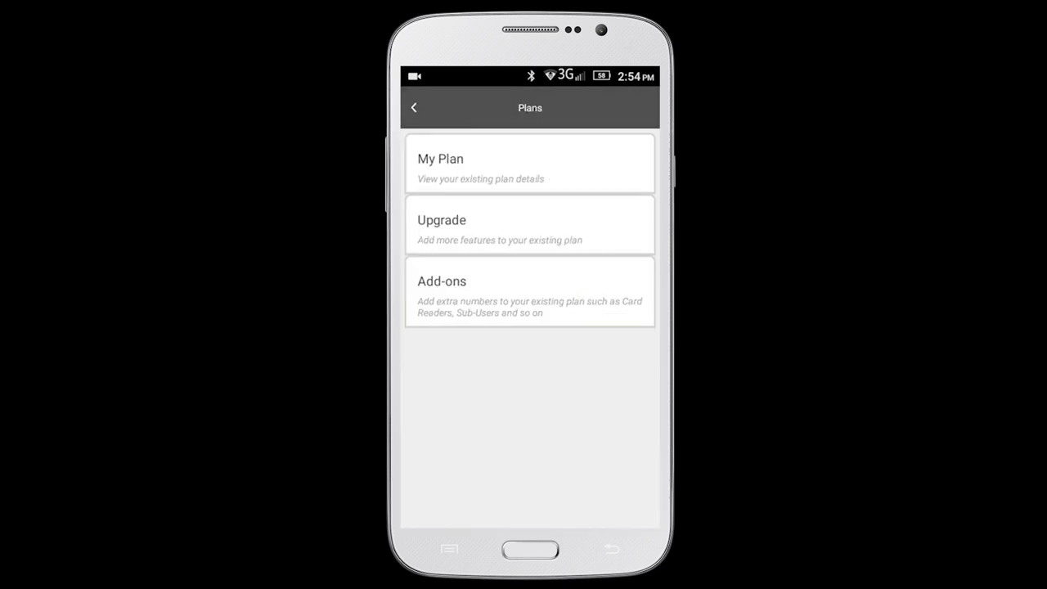
pyautogui.click(529, 163)
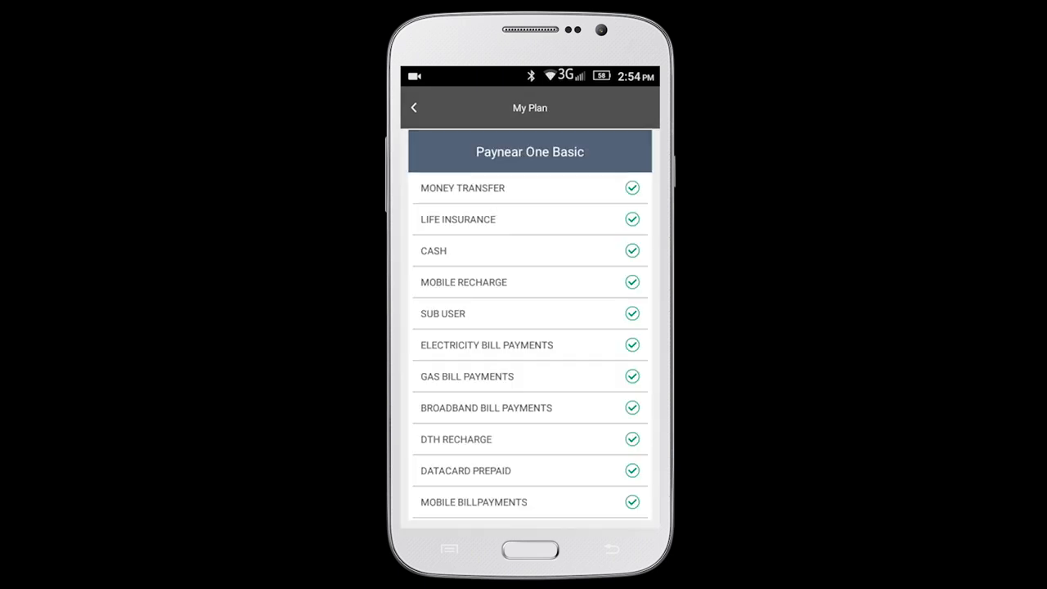
pyautogui.scroll(3)
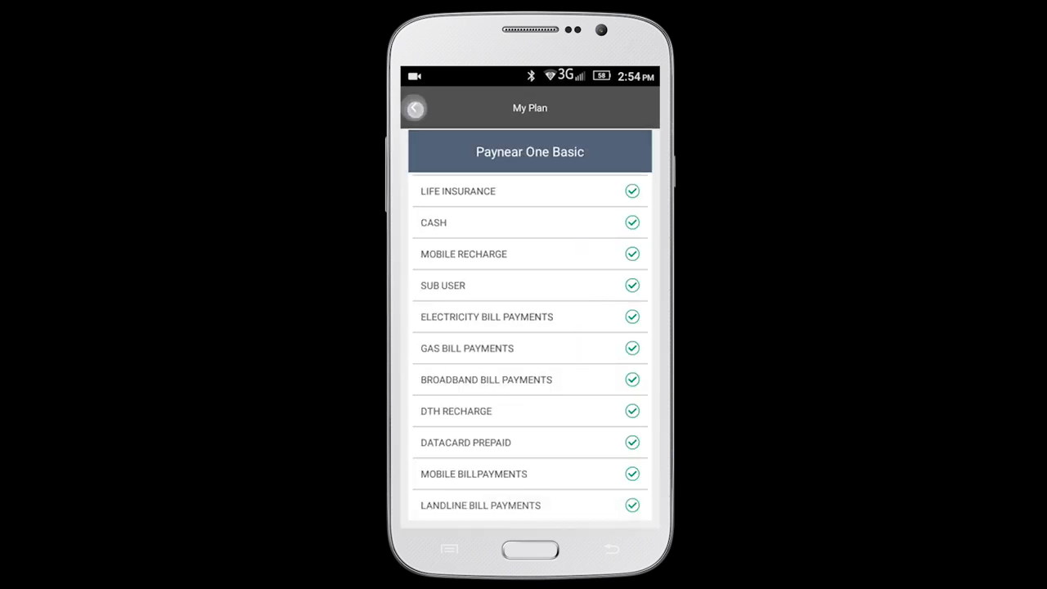
pyautogui.click(415, 107)
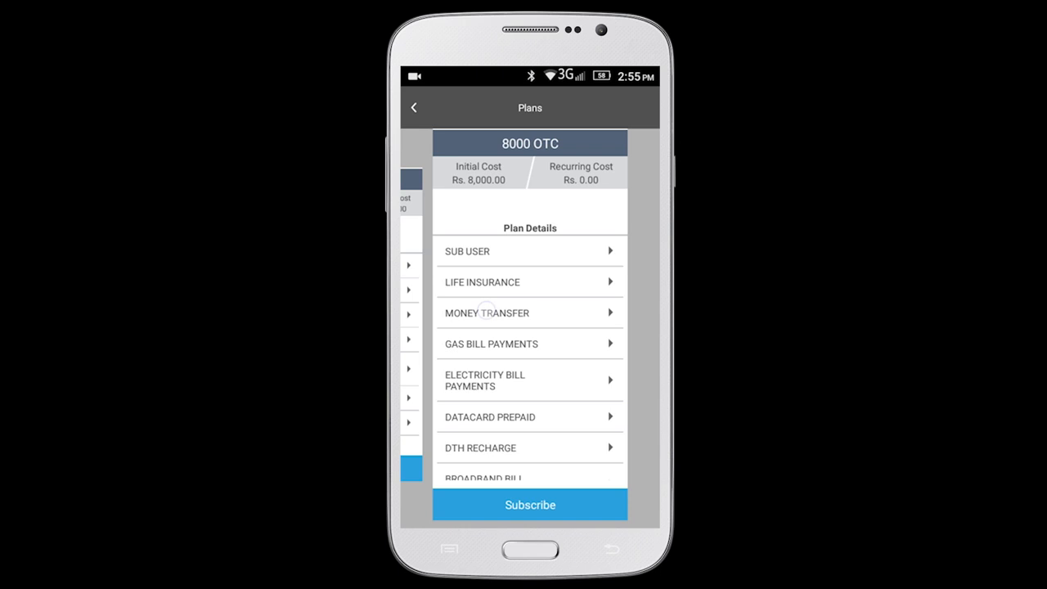
pyautogui.click(414, 107)
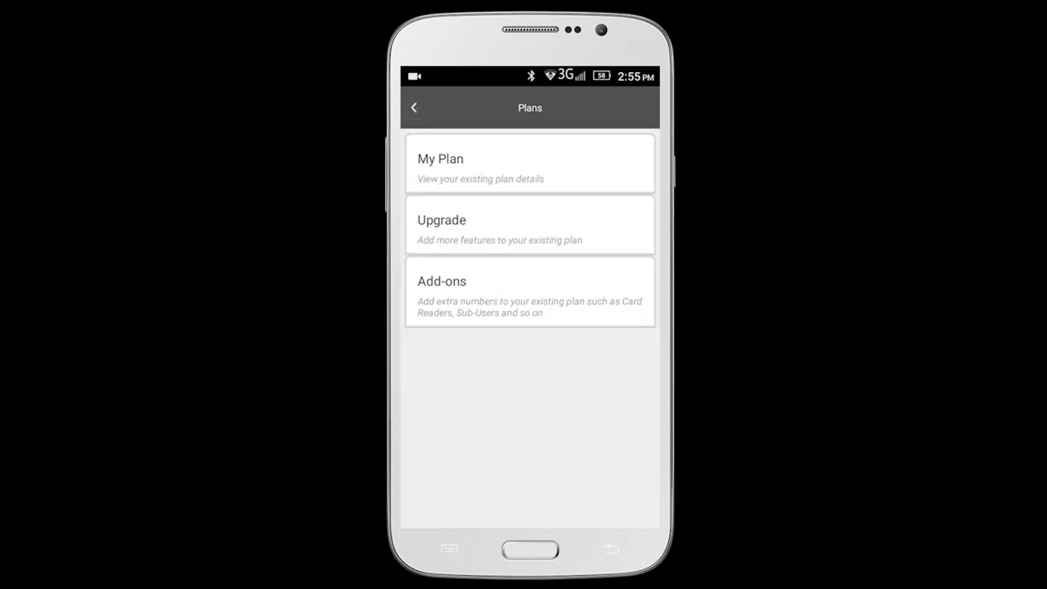
# Browse the Add-ons list of card reader and sub-user packages, then open Configuration.
pyautogui.click(529, 291)
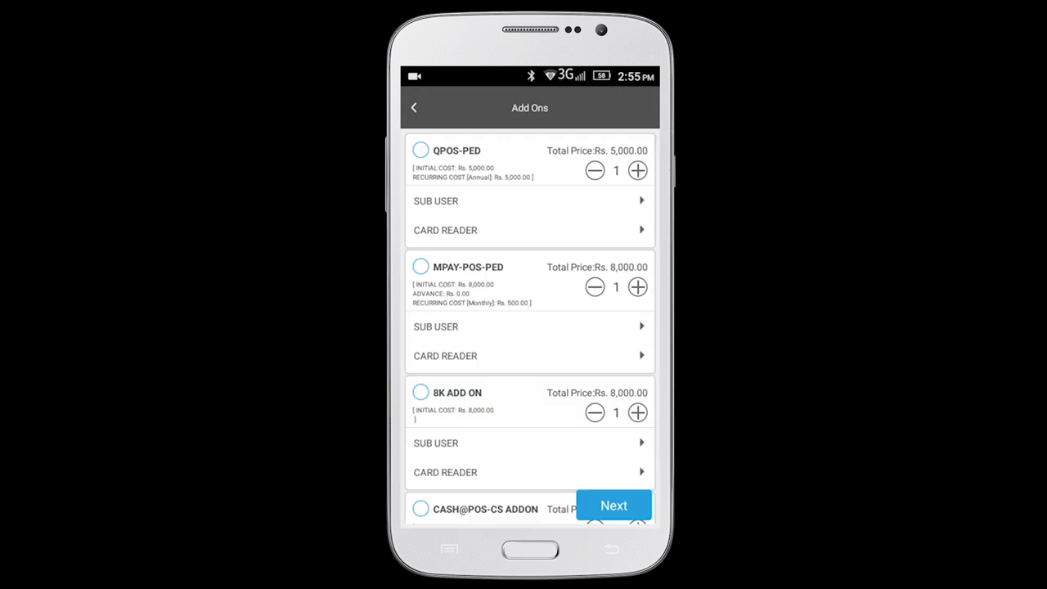
pyautogui.scroll(-3)
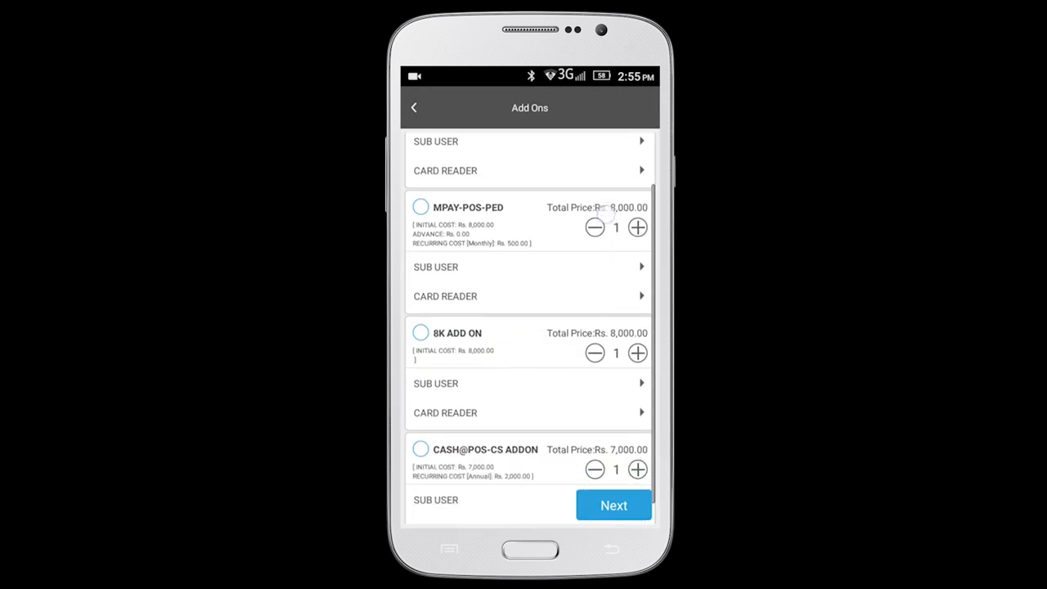
pyautogui.scroll(3)
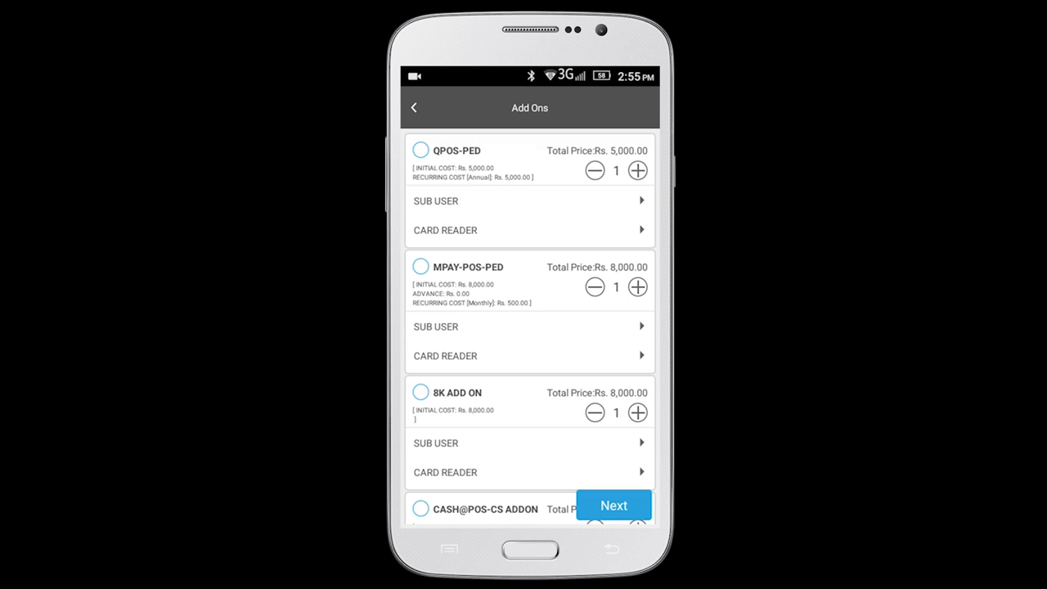
pyautogui.click(413, 107)
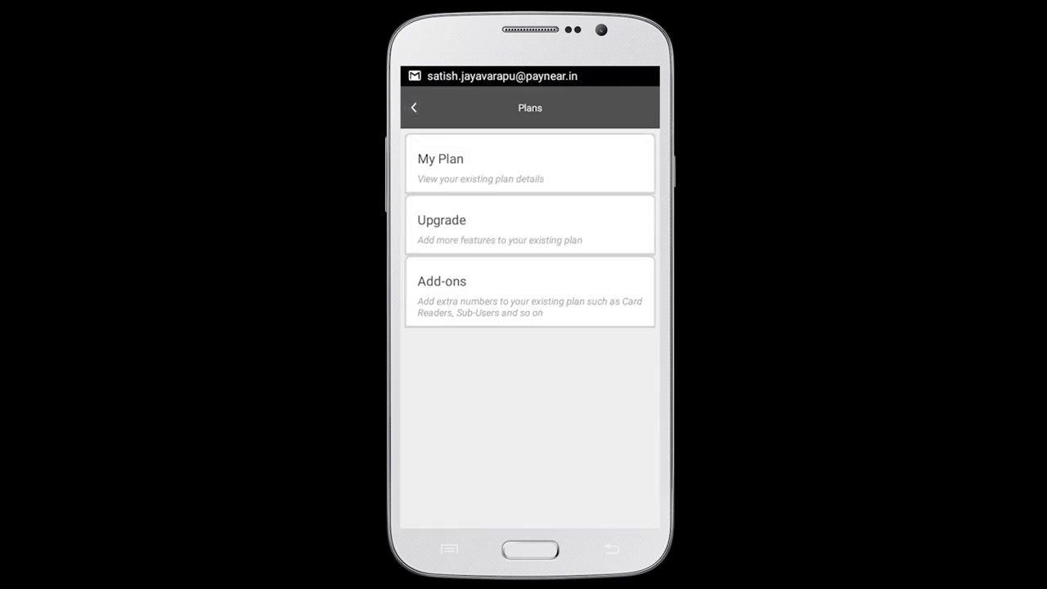
pyautogui.click(529, 292)
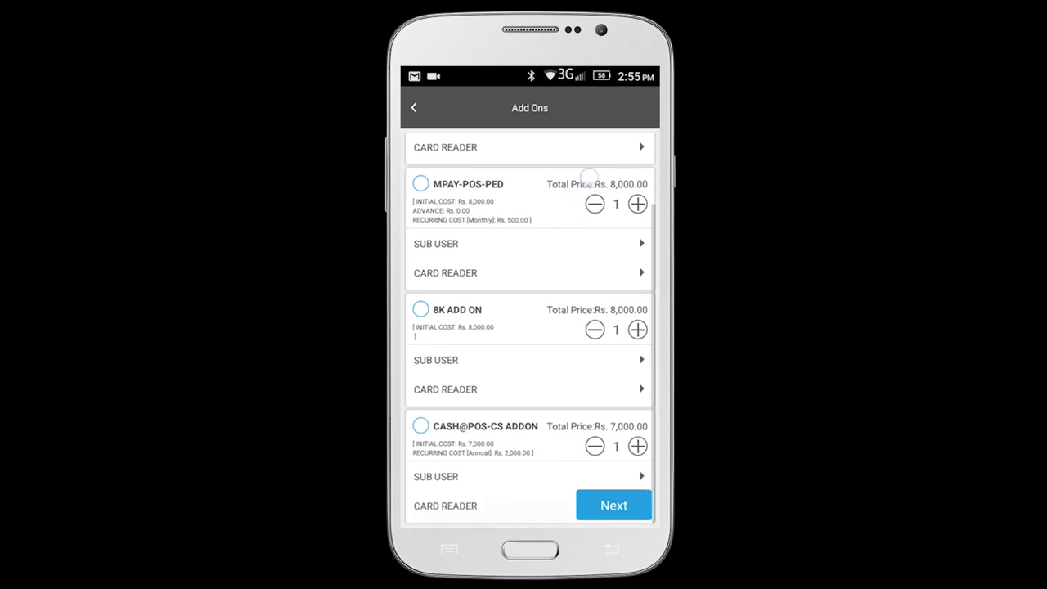
pyautogui.click(612, 504)
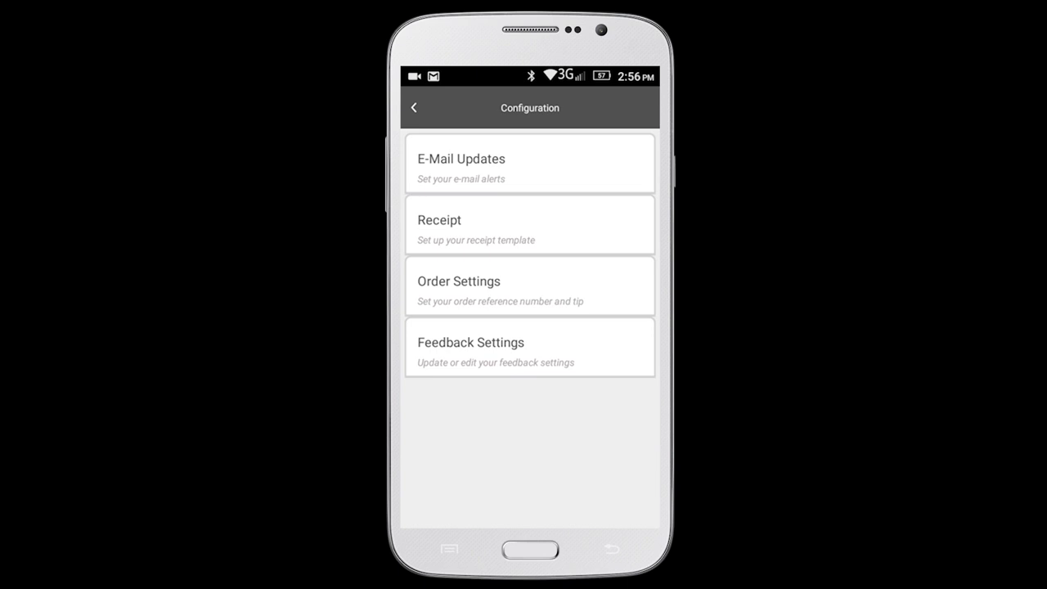
# Check the Sub Users list, then open Connected Card reader and Printer details.
pyautogui.click(415, 107)
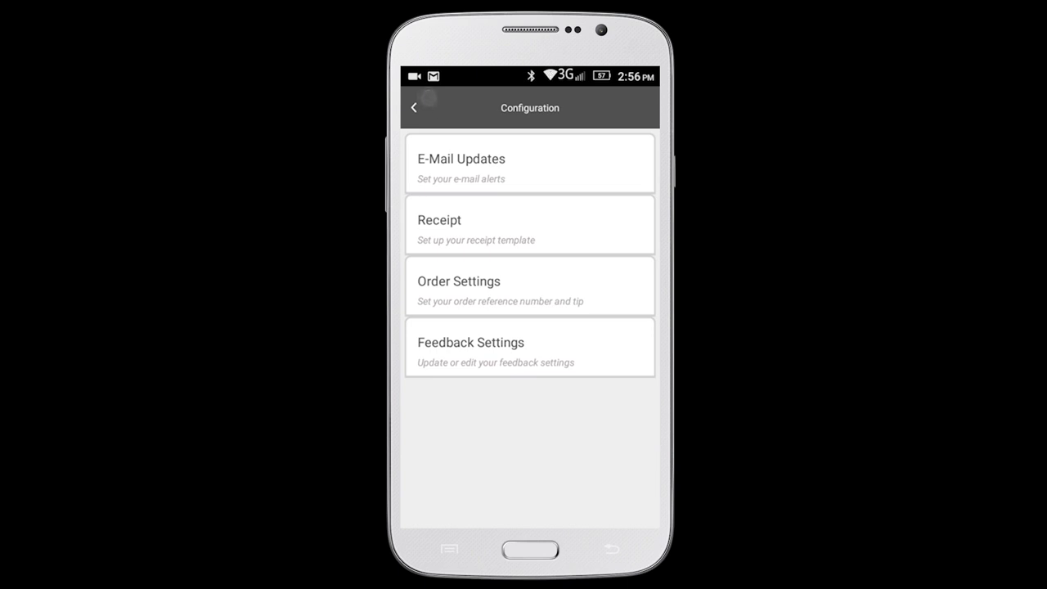
pyautogui.click(414, 107)
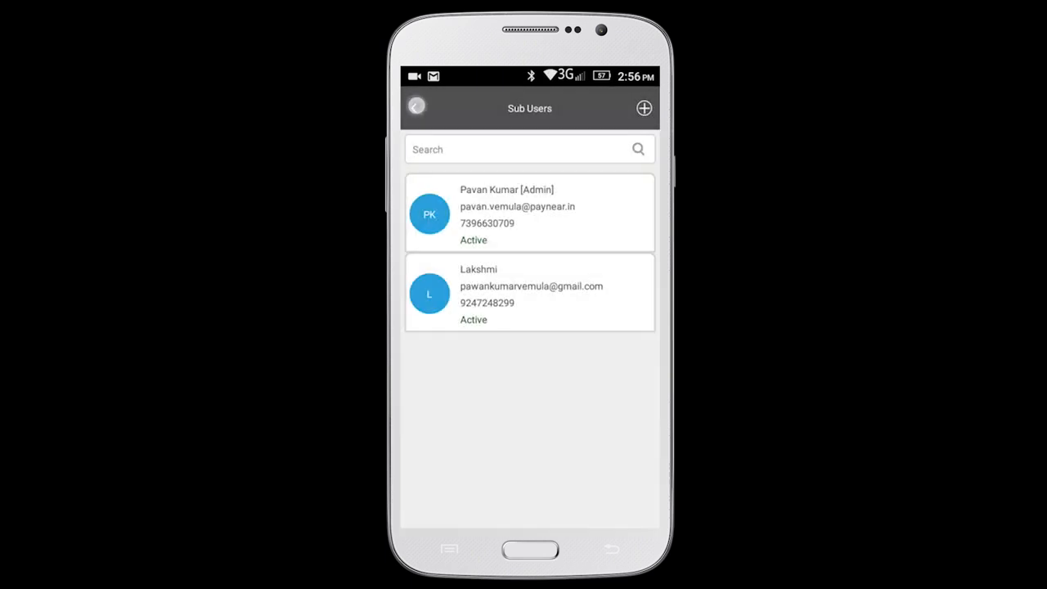
pyautogui.click(416, 107)
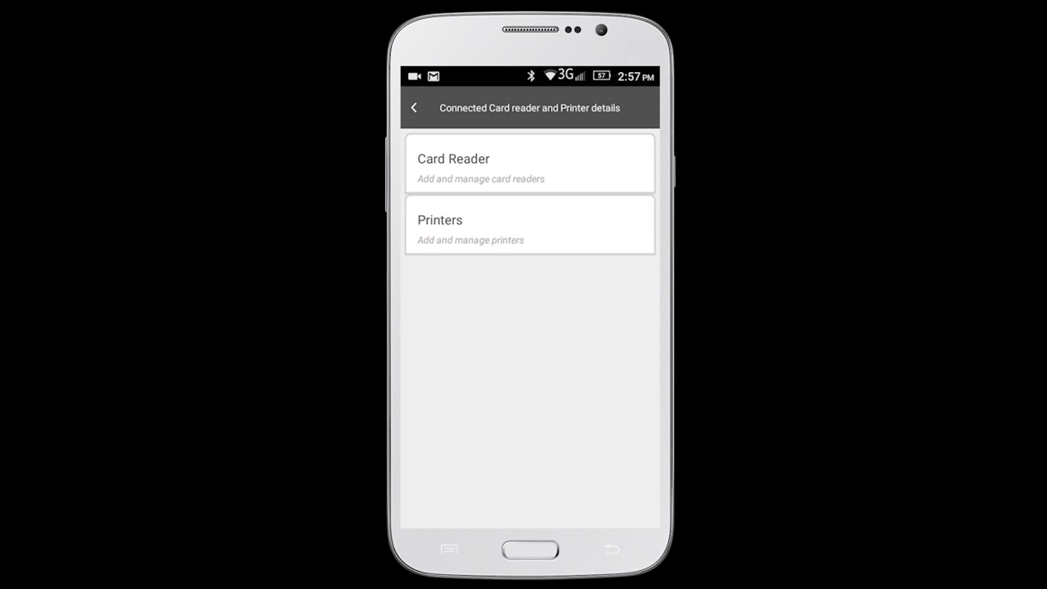
# Confirm the Card Reader list is empty, then open Card Reader Software Update.
pyautogui.click(530, 162)
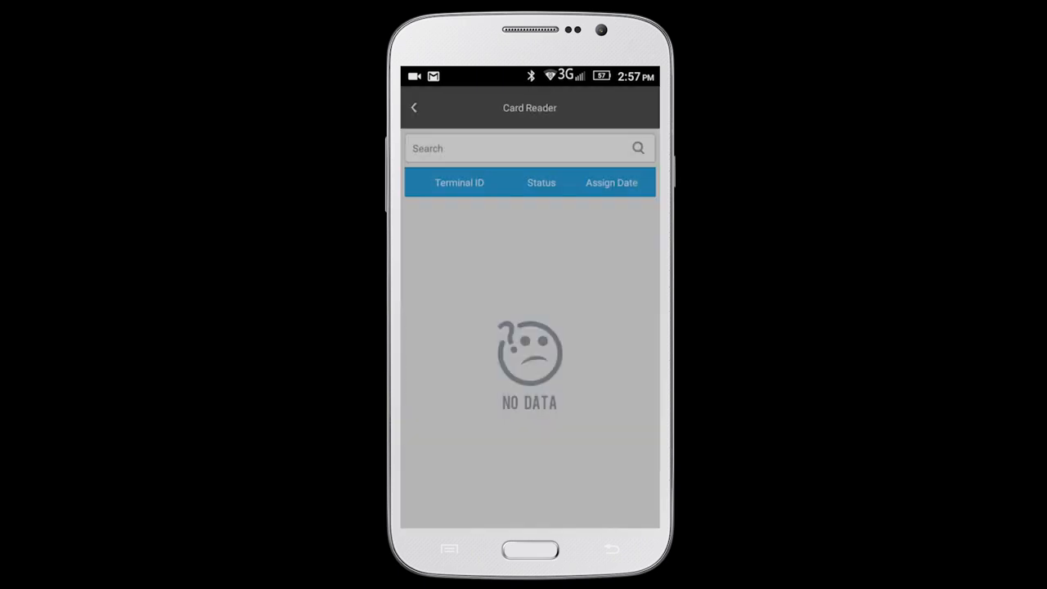
pyautogui.click(414, 108)
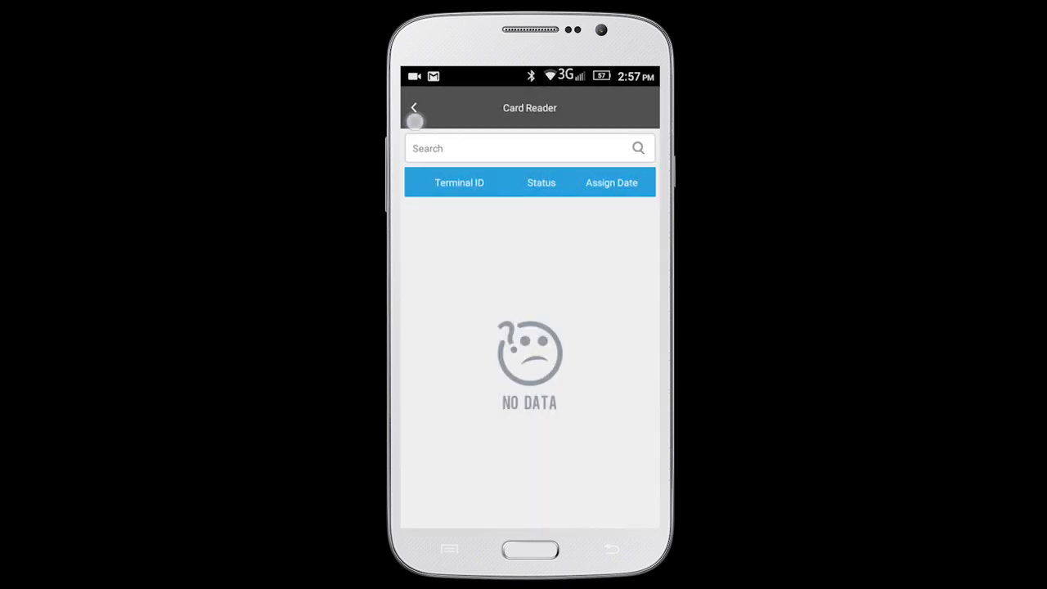
pyautogui.click(415, 107)
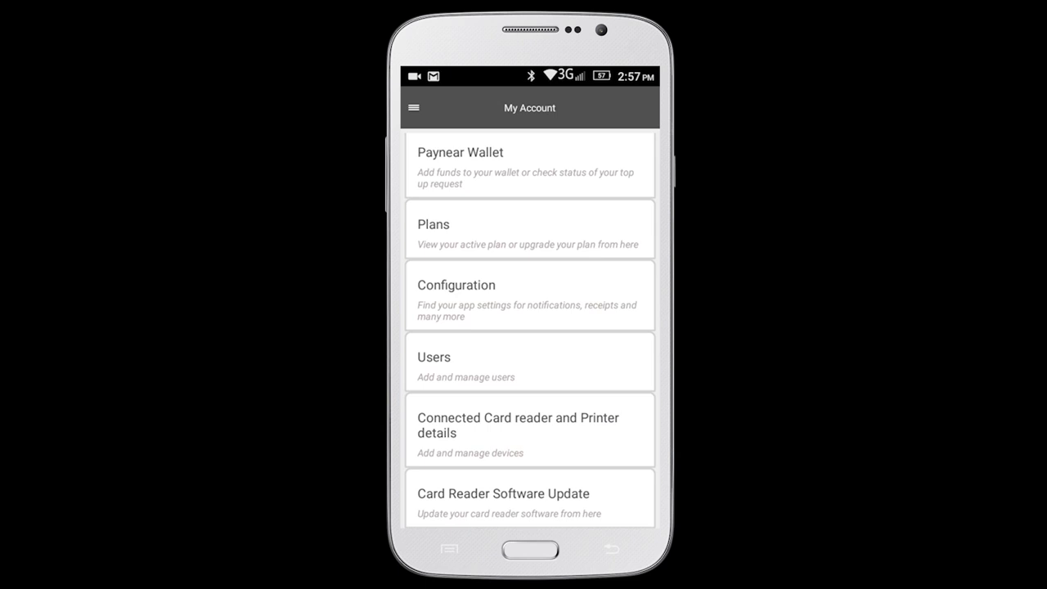
pyautogui.click(529, 498)
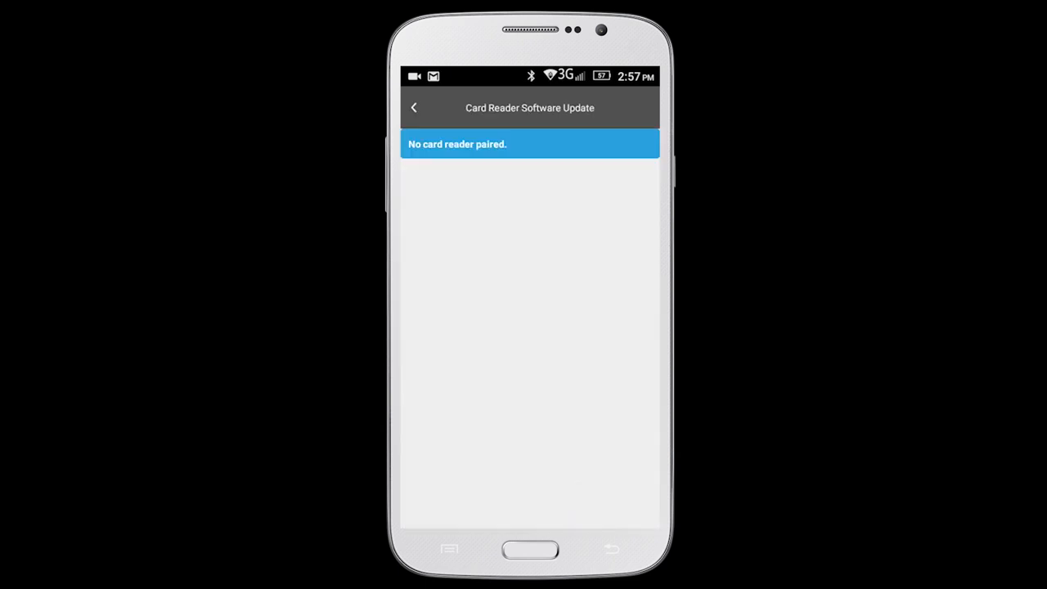